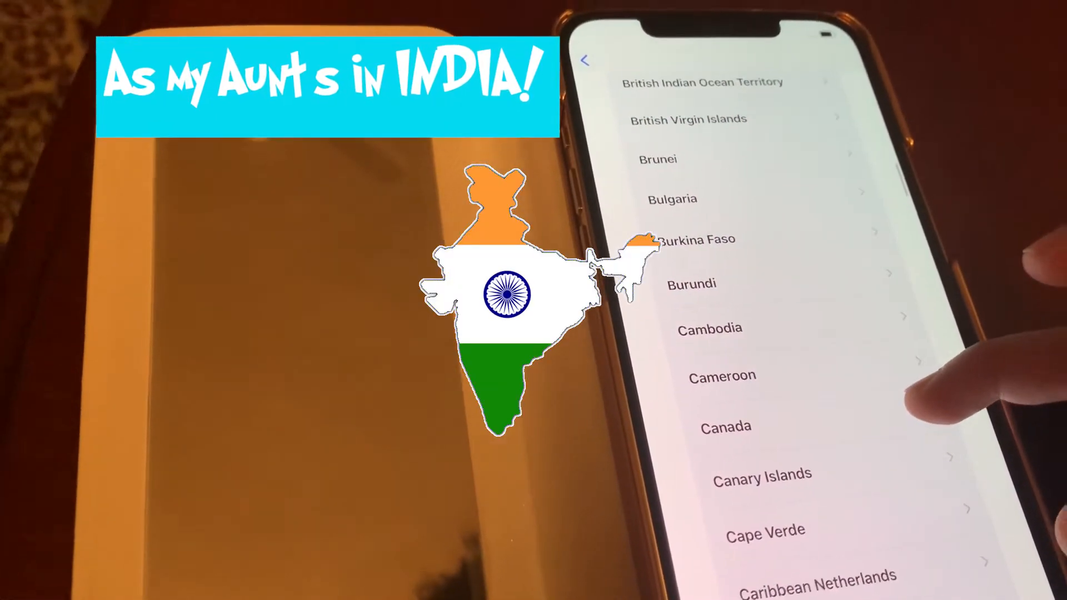
# Scroll the country list and choose India as the region.
pyautogui.scroll(3)
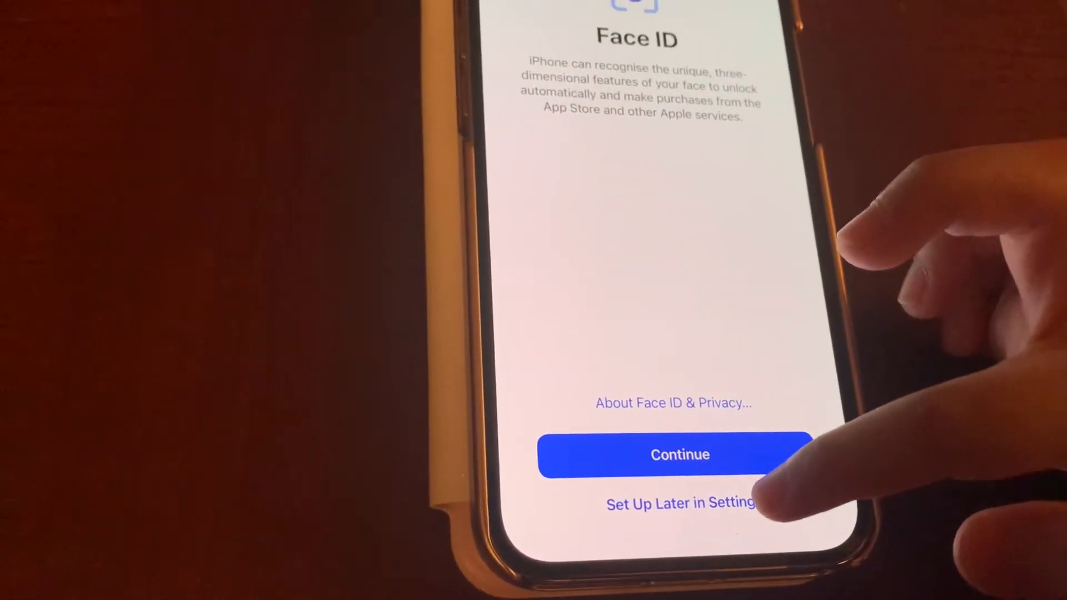
# Skip Face ID with Set Up Later in Settings.
pyautogui.click(680, 455)
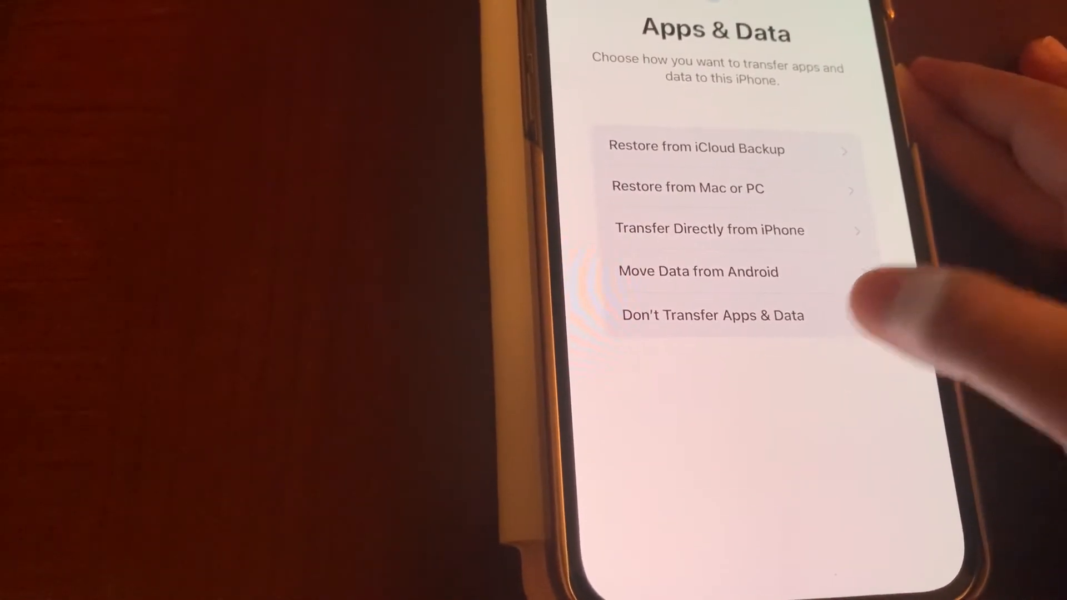
# Choose Don't Transfer Apps & Data to start the iPhone fresh.
pyautogui.click(695, 148)
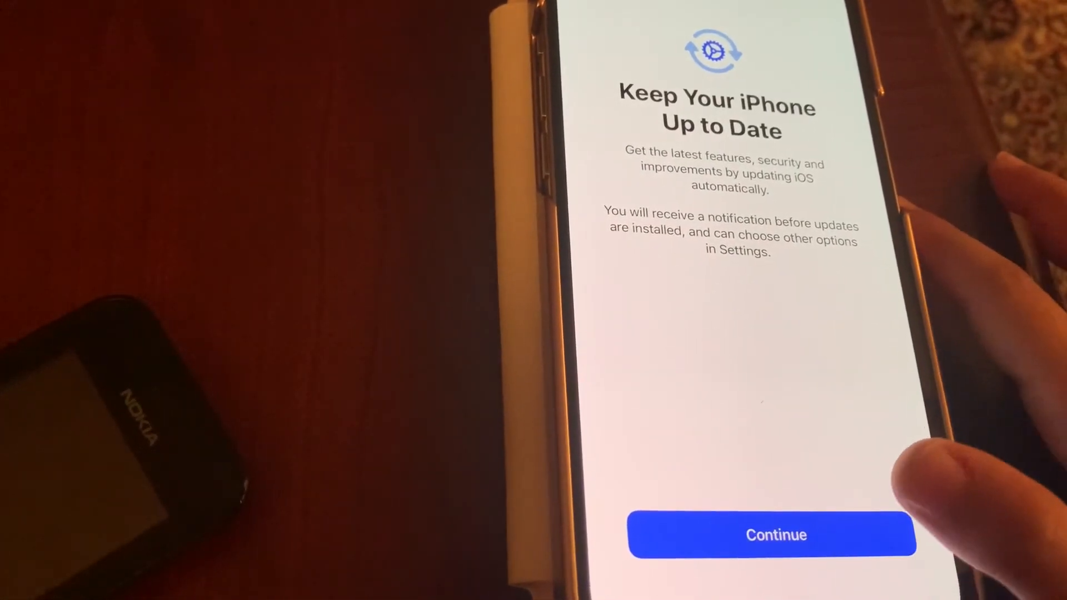
# Accept automatic updates, pass Siri and Screen Time, and answer the App Analytics prompt.
pyautogui.click(772, 535)
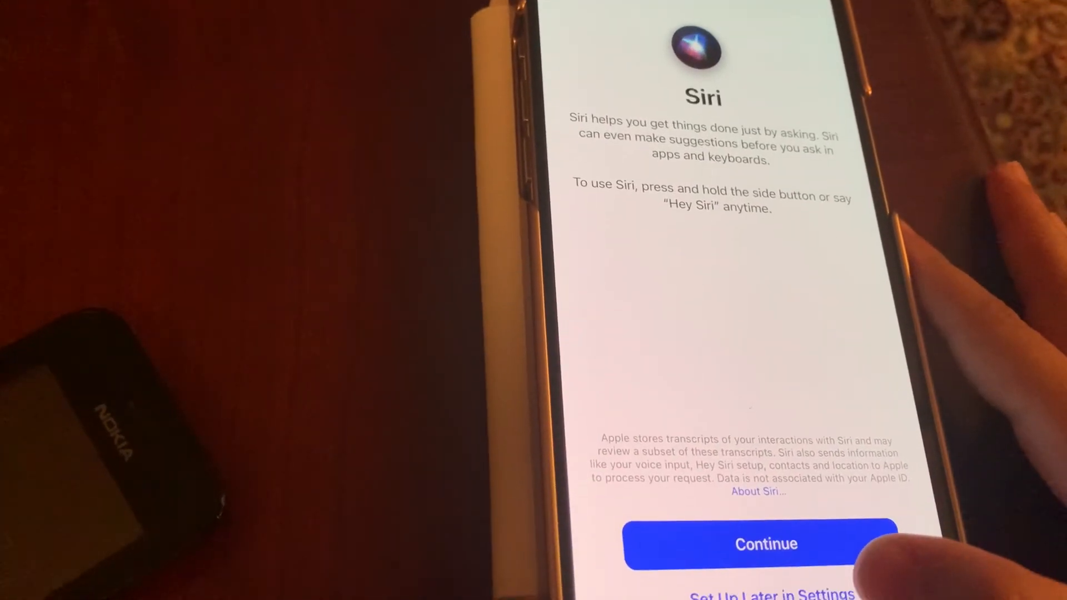
pyautogui.click(766, 543)
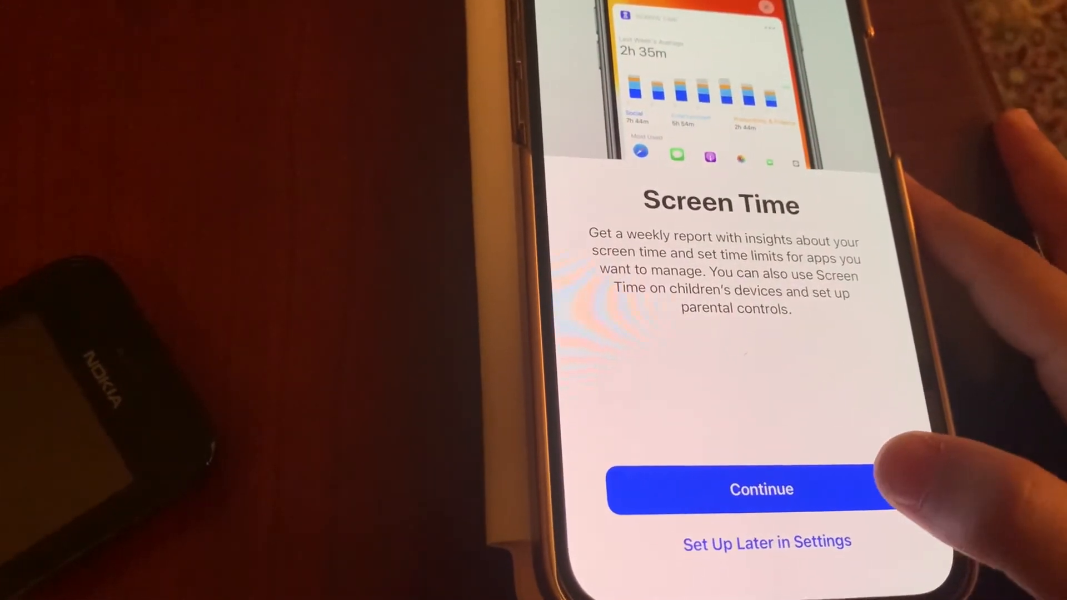
pyautogui.click(749, 488)
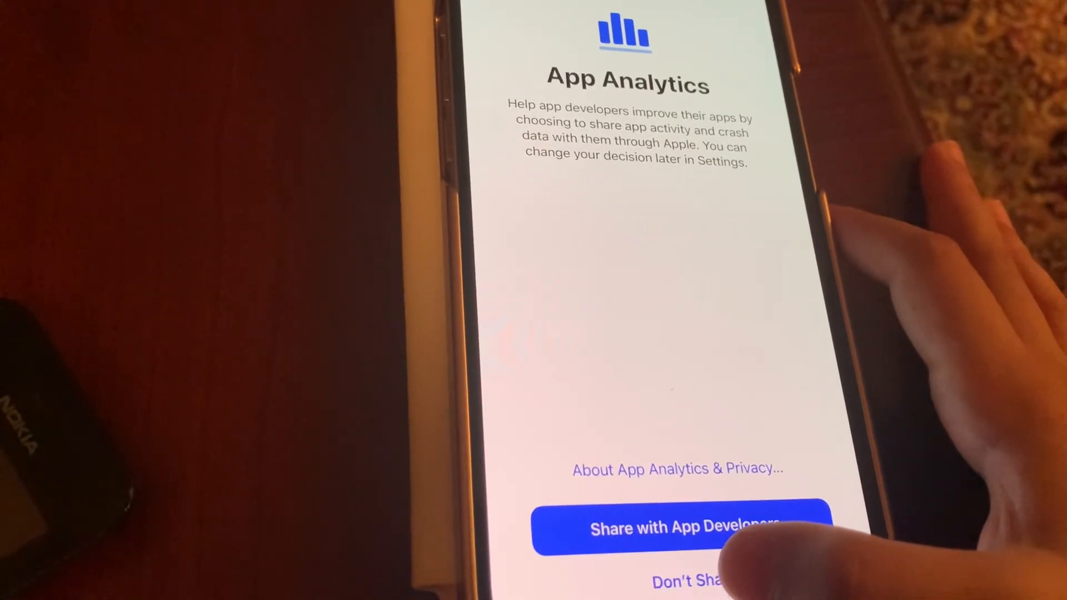
pyautogui.click(682, 529)
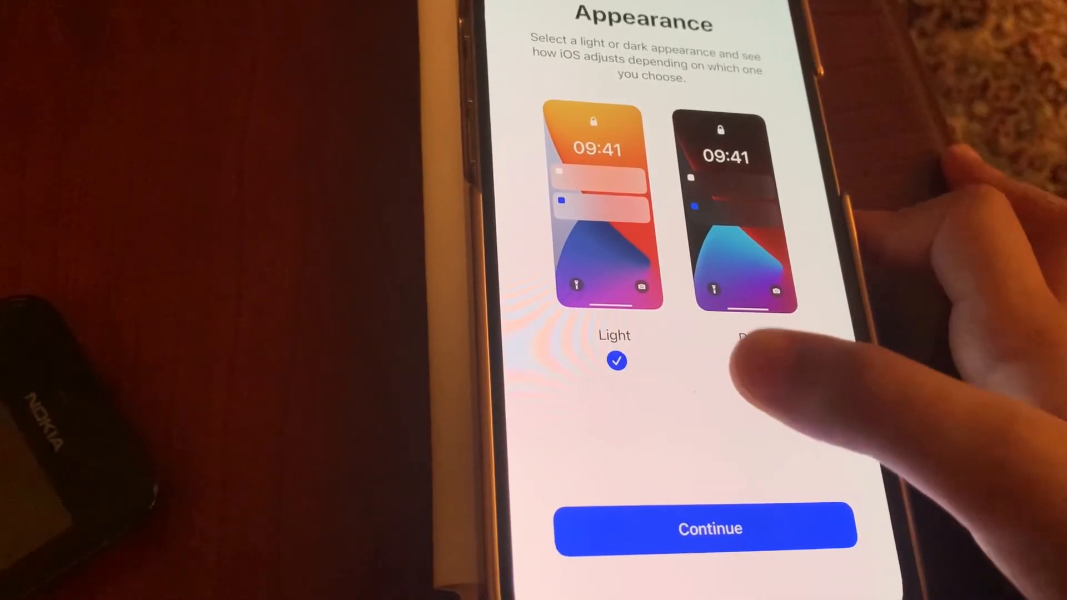
# Keep Light appearance and Standard display zoom, reaching Welcome to iPhone.
pyautogui.click(707, 529)
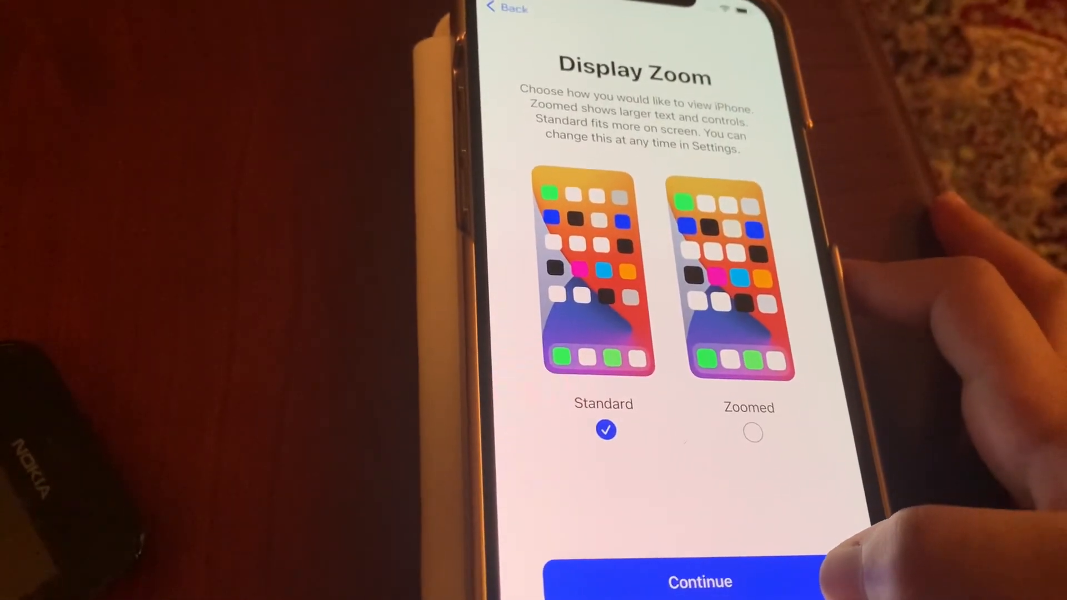
pyautogui.click(700, 581)
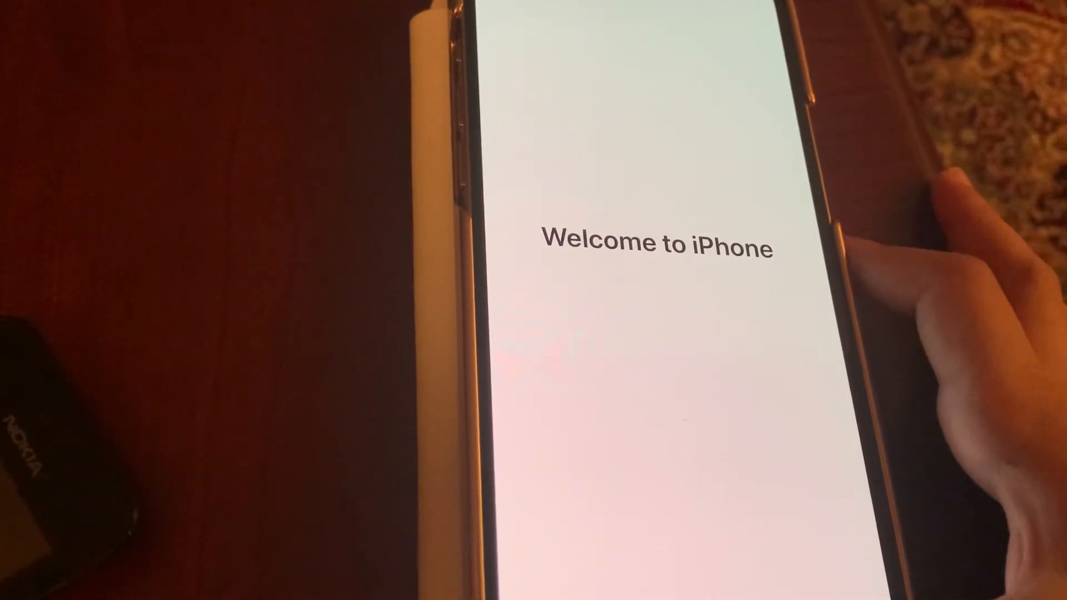